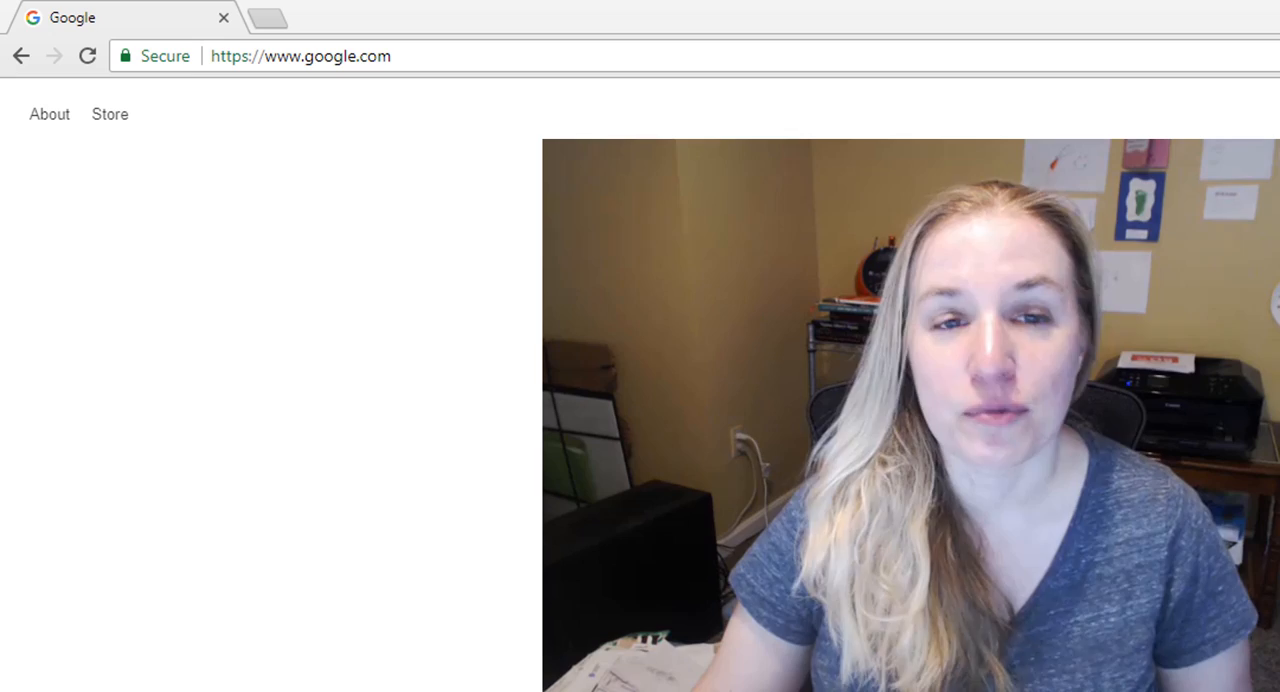
Enter 'cal' in the address bar and let it autofill calendarsthatwork.com.
left_click(300, 56)
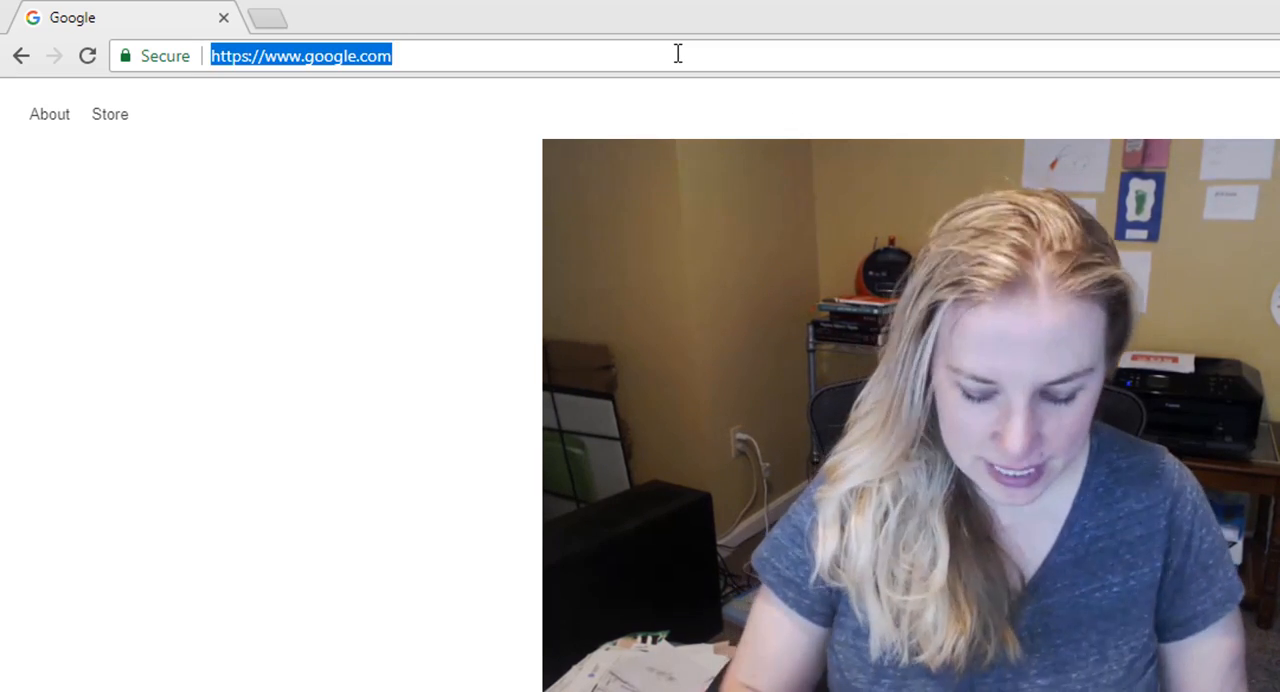
type("calendarsthatwork.com")
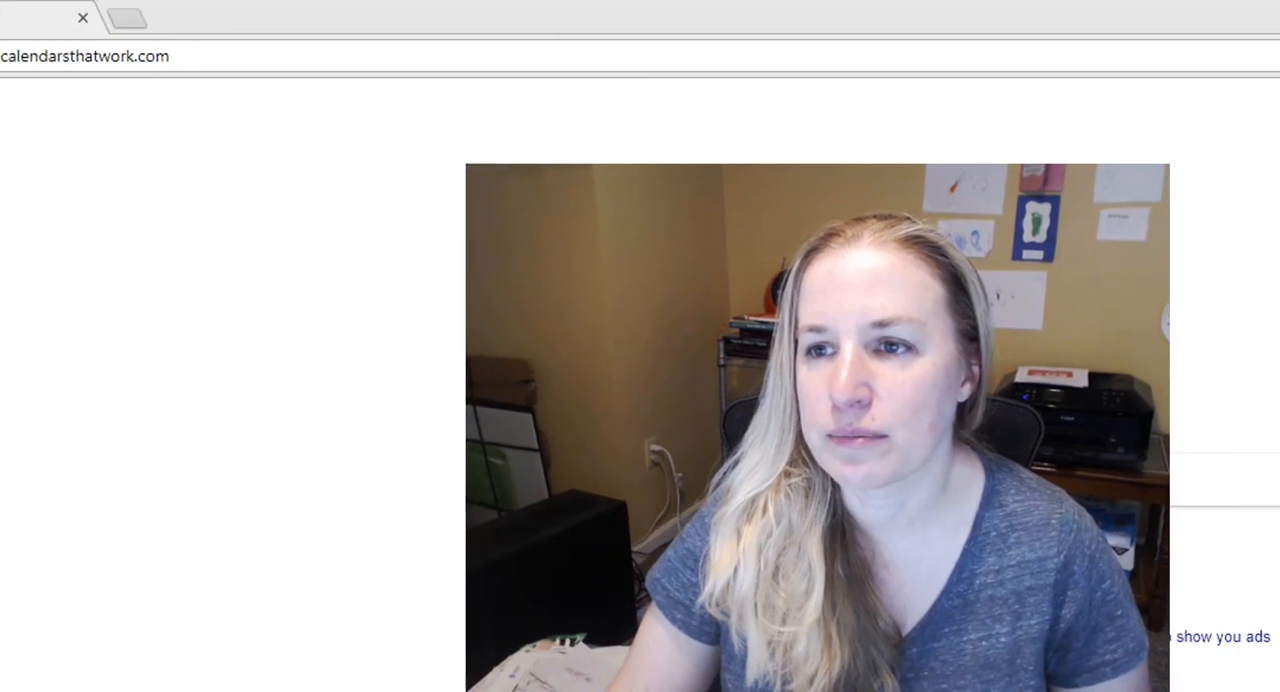
Go to History from the Chrome menu and show actions for the CalendarsThatWork.com entry.
left_click(1262, 56)
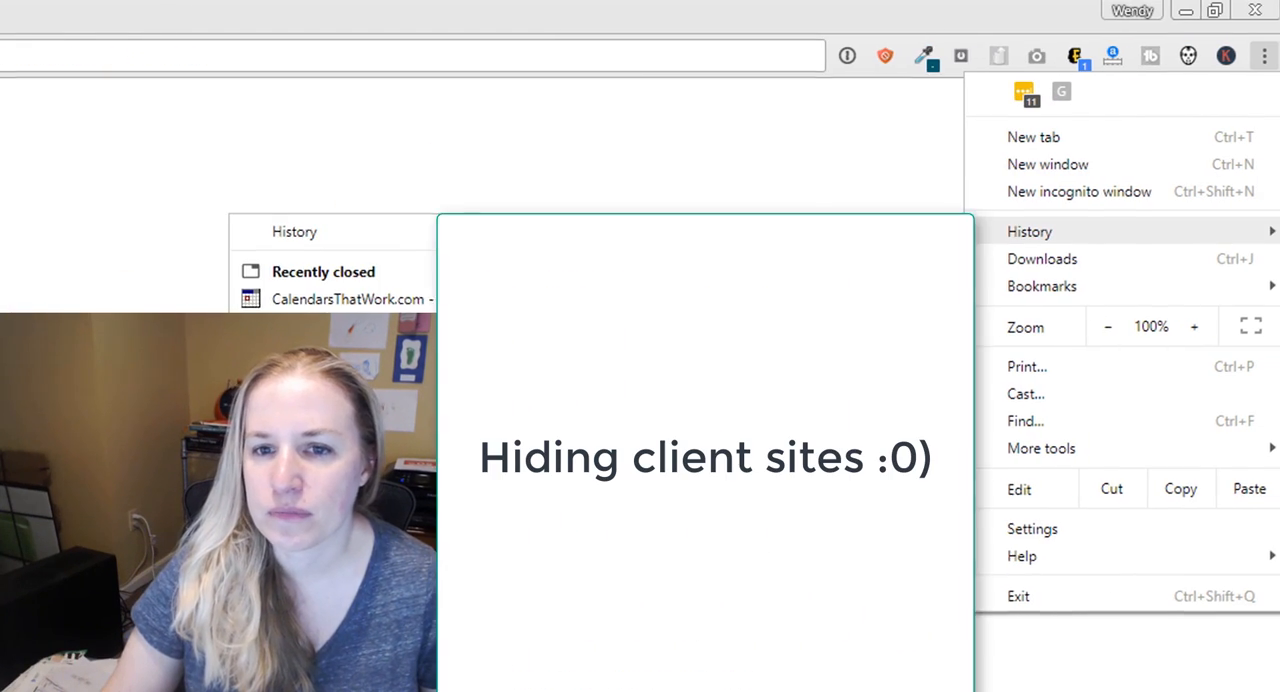
left_click(1028, 232)
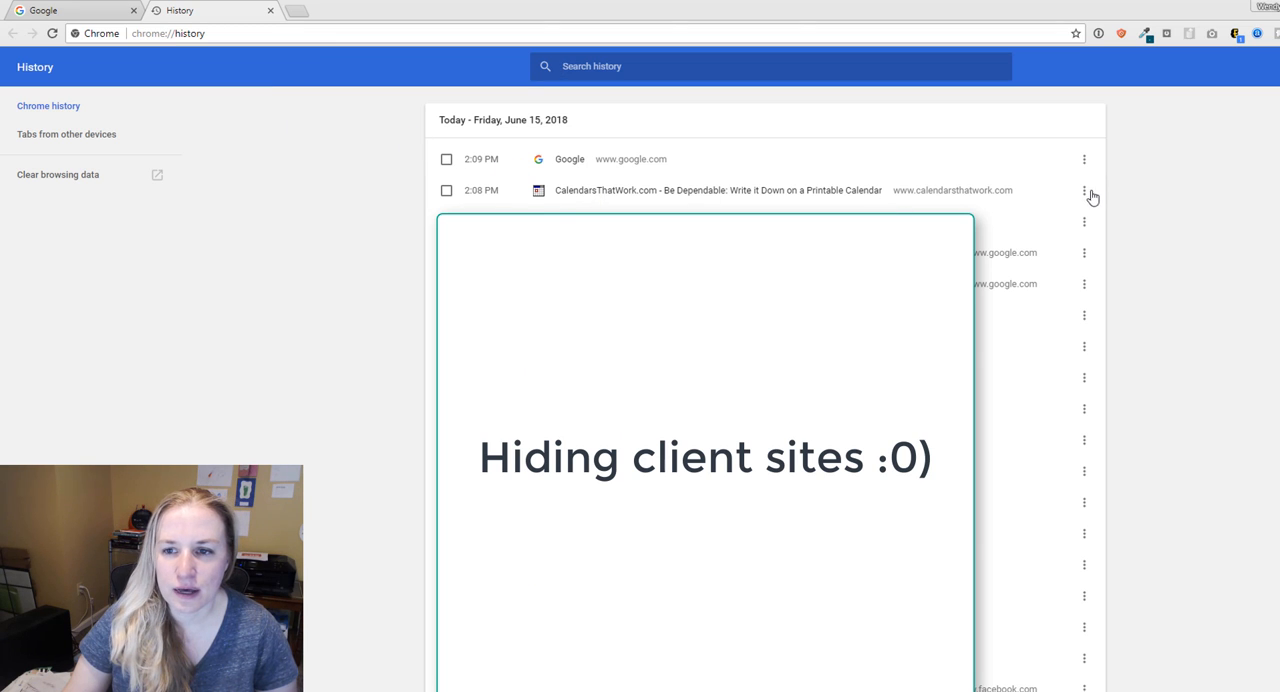
left_click(1084, 190)
type("ca")
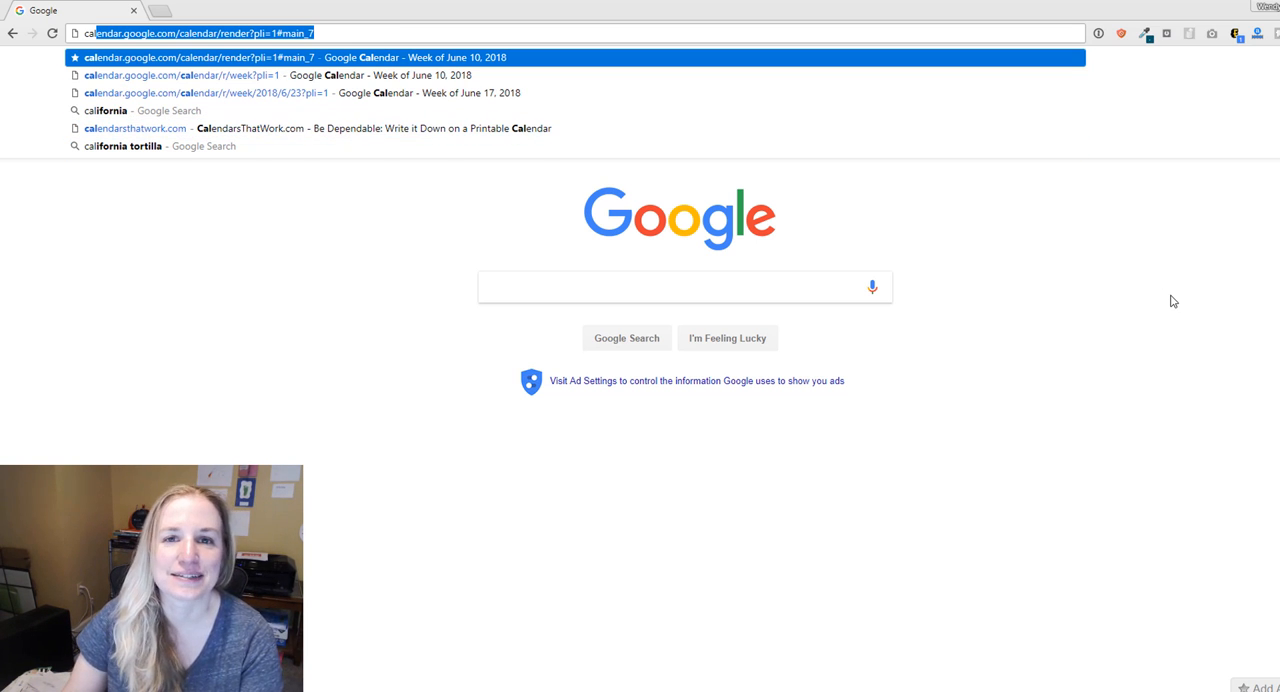
mouse_move(1164, 300)
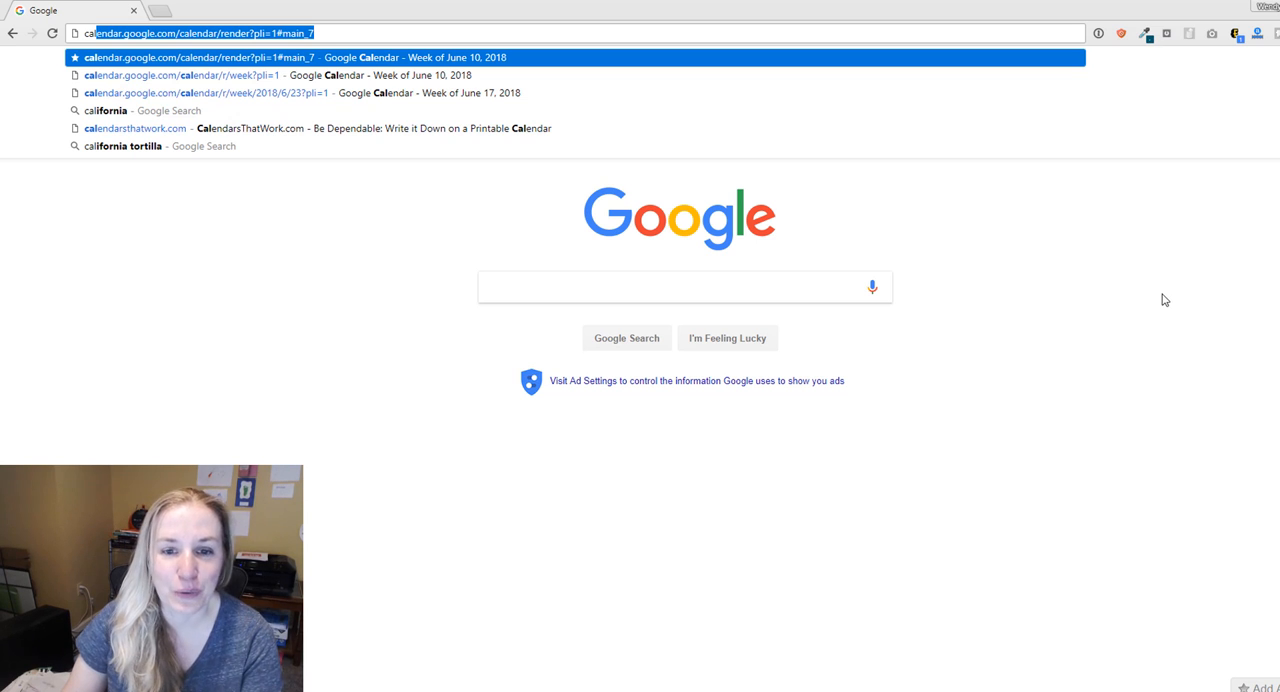